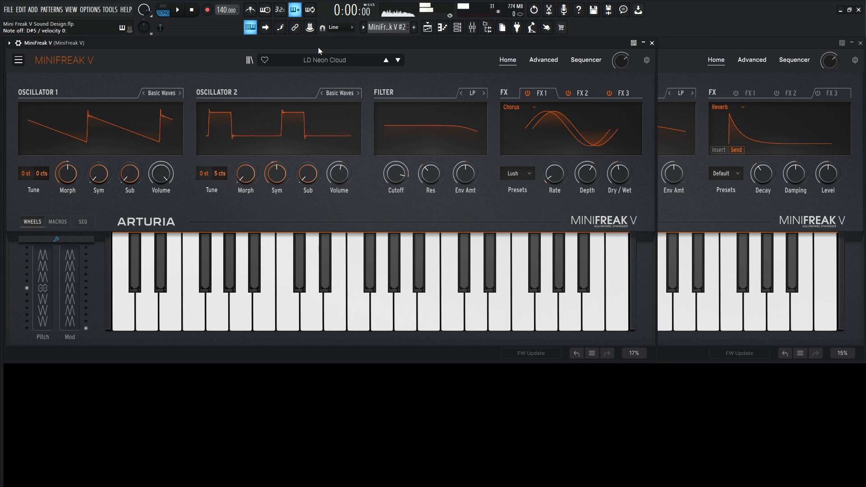
# Shrink the LD Neon Cloud window so MiniFreak V #2's Default patch shows, then view its Advanced page
pyautogui.click(409, 304)
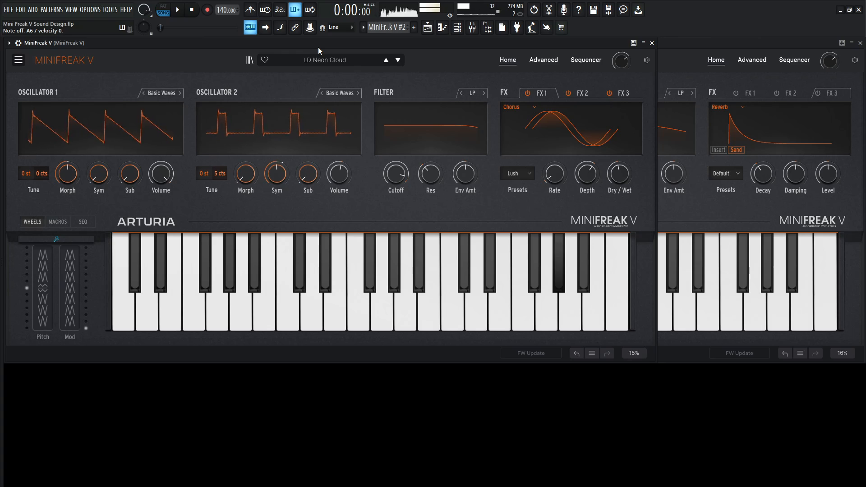
pyautogui.click(403, 304)
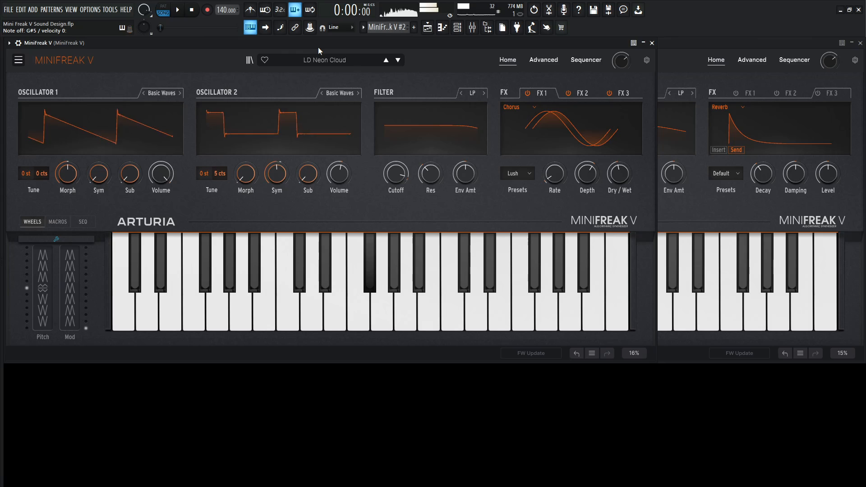
pyautogui.click(407, 309)
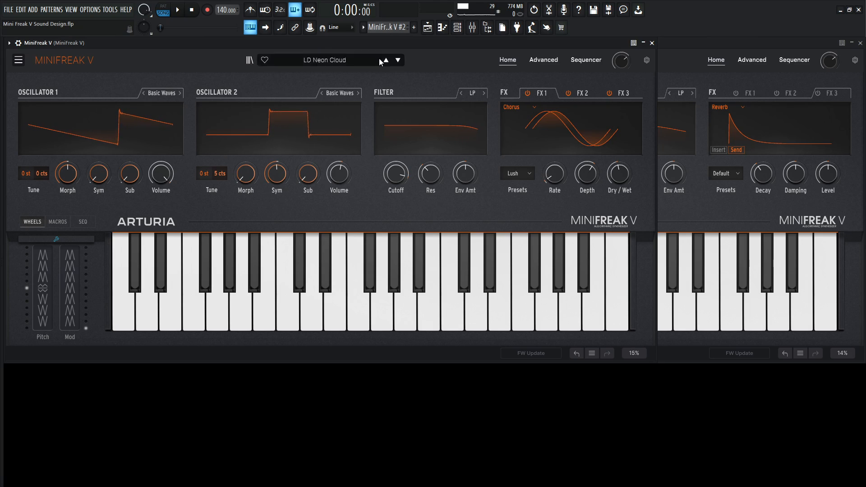
pyautogui.click(528, 93)
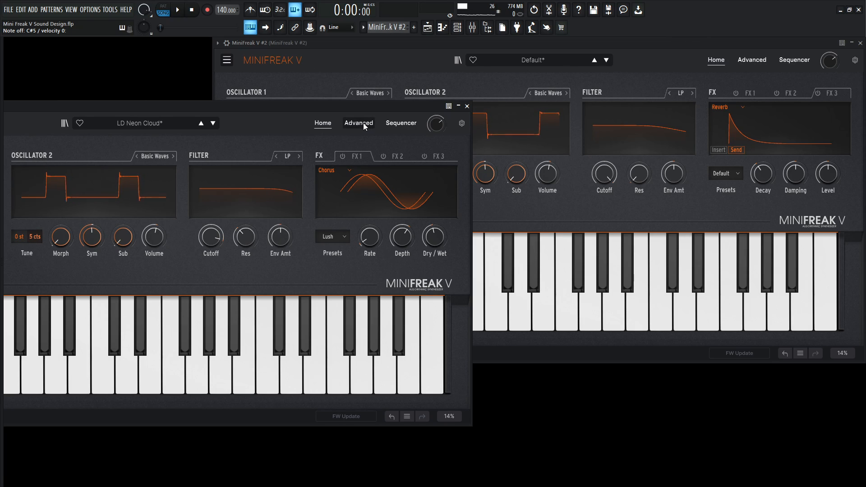
# Compare LD Neon Cloud's LFOs and envelopes, then set #2's Osc 2 to 5 cts detune with LFO1 on Osc2 Timbre
pyautogui.click(359, 122)
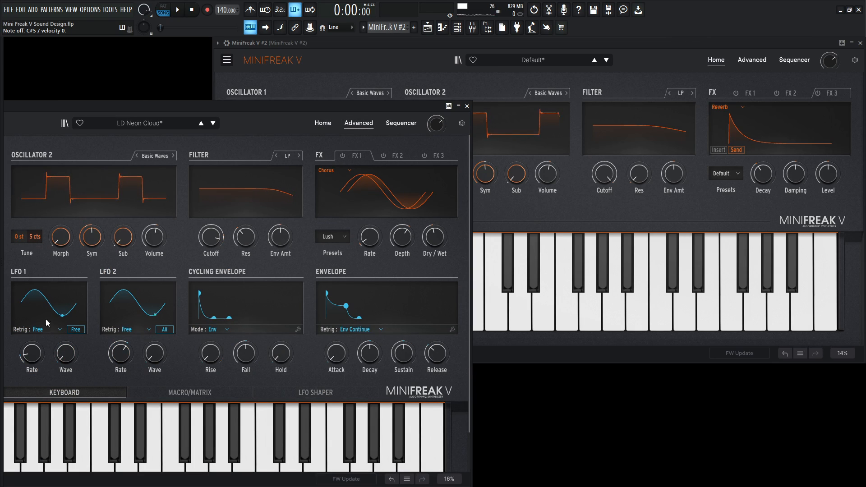
pyautogui.moveTo(55, 328)
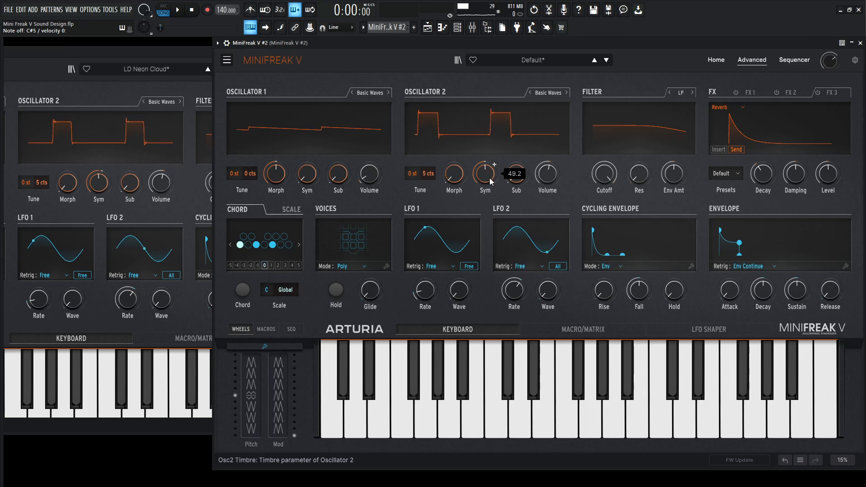
pyautogui.click(582, 329)
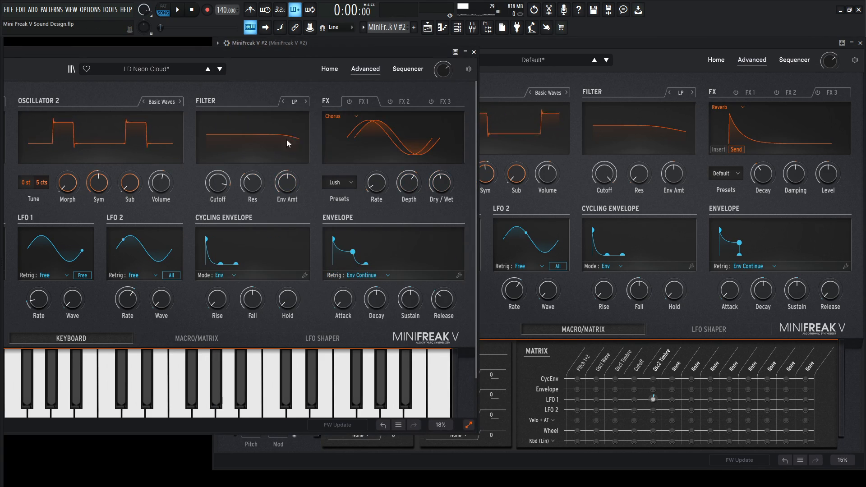
pyautogui.click(196, 338)
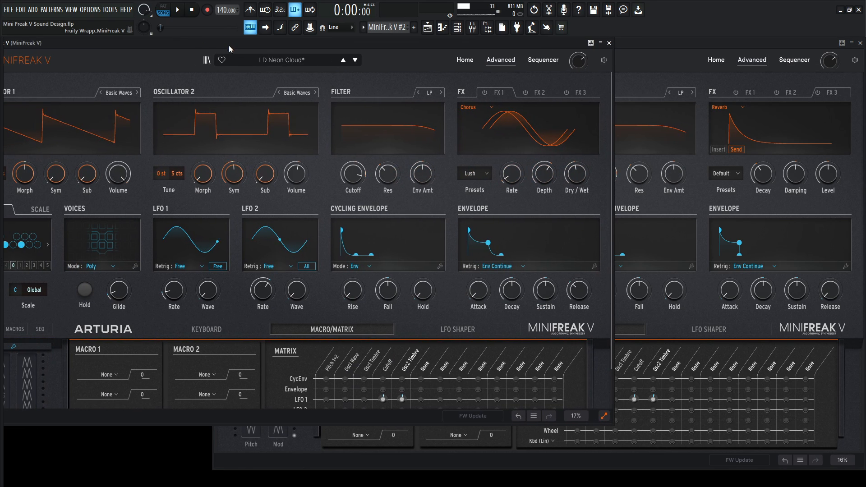
pyautogui.moveTo(119, 296)
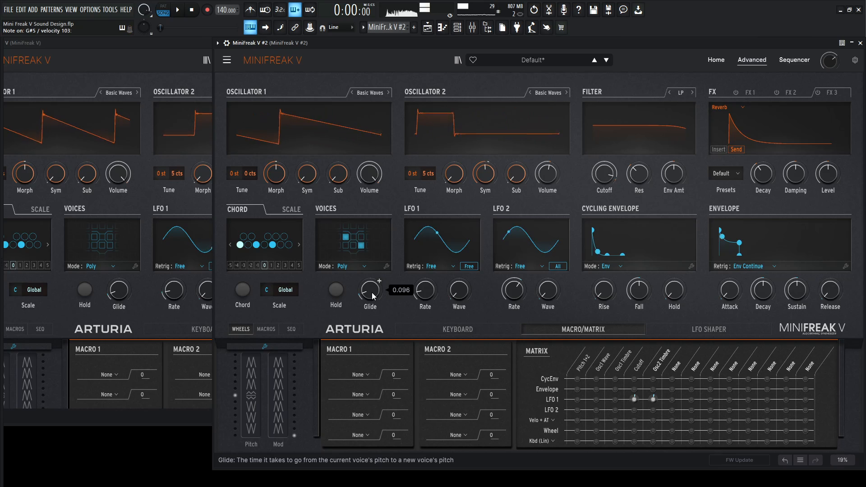
pyautogui.moveTo(655, 201)
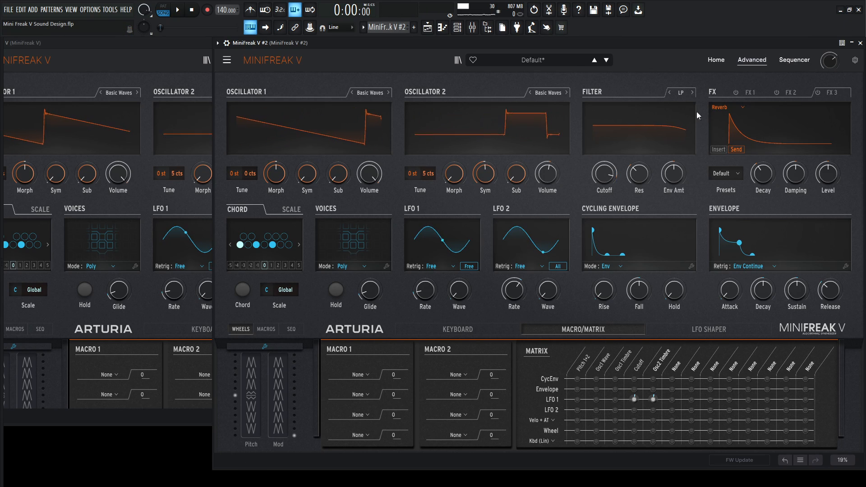
# Set the second instance's FX1 to the Lush chorus with Dry/Wet around 45.6
pyautogui.click(715, 60)
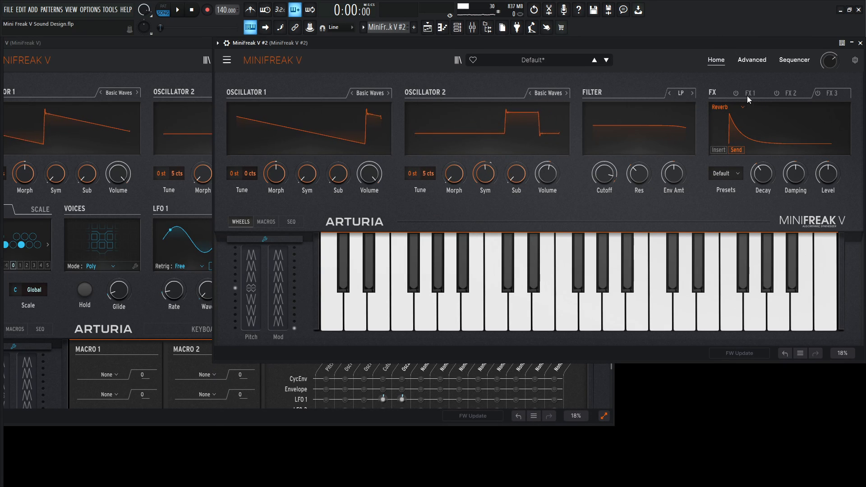
pyautogui.click(500, 60)
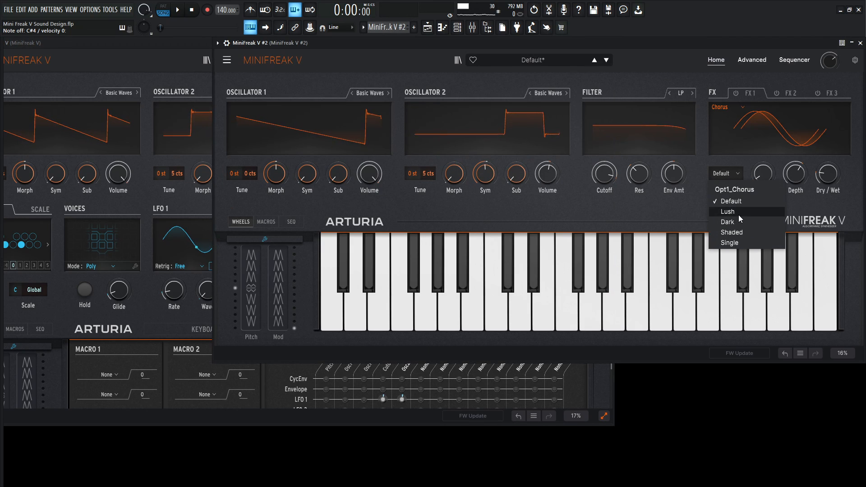
pyautogui.click(728, 211)
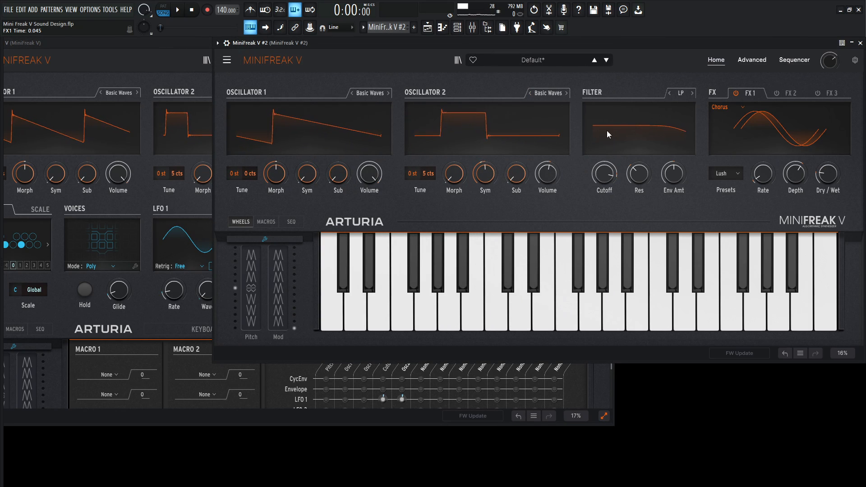
pyautogui.click(499, 59)
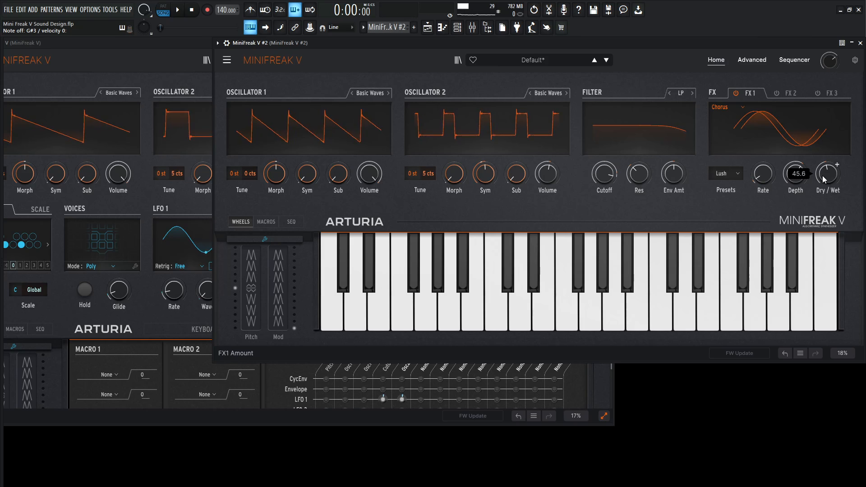
# Check LD Neon Cloud's Ping-Pong delay on FX2, then return to the second instance's delay
pyautogui.click(500, 59)
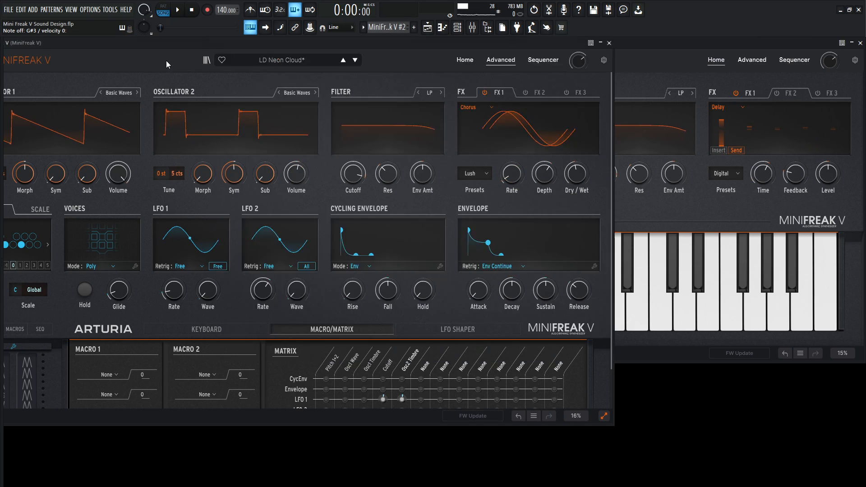
pyautogui.click(537, 92)
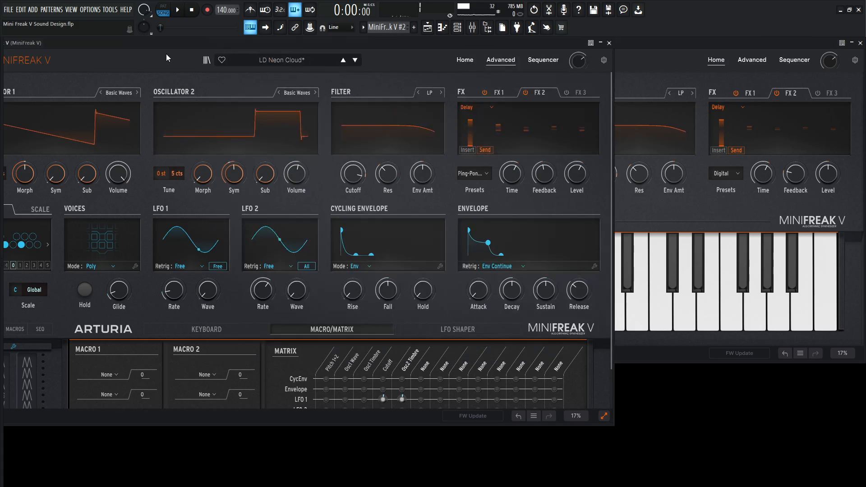
pyautogui.click(473, 173)
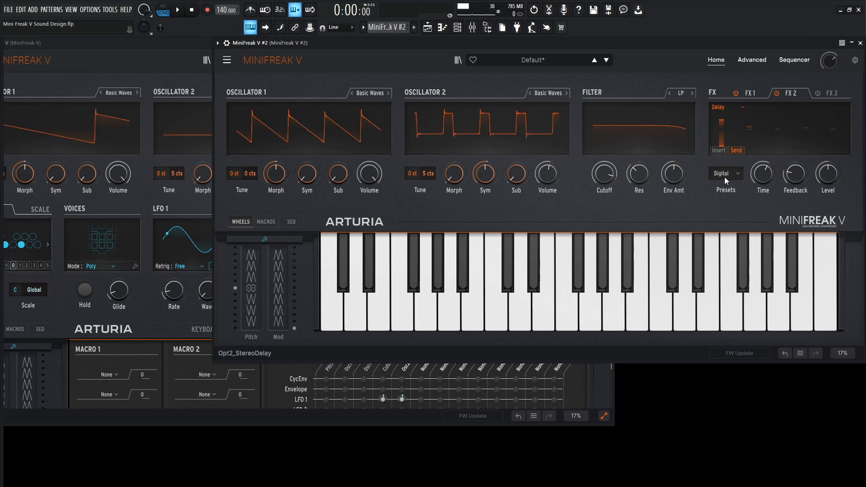
# Choose the Ping-Pong delay preset on #2's FX2 and raise its Level to about 59.6
pyautogui.click(499, 59)
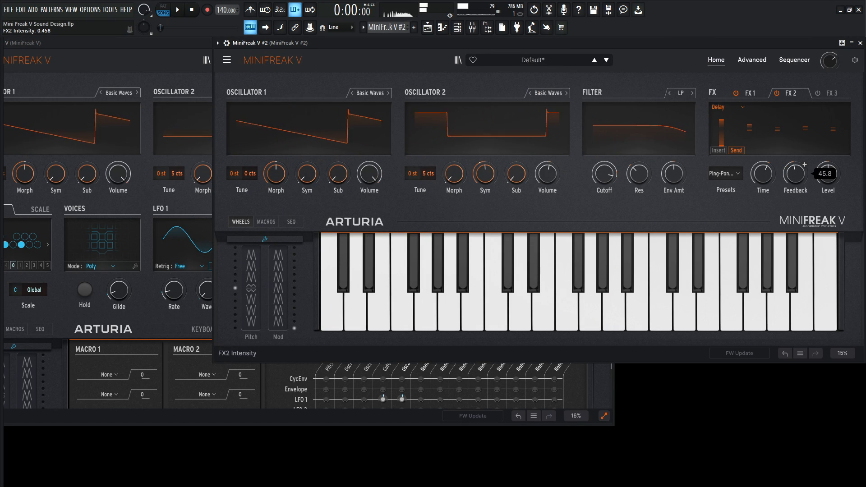
pyautogui.click(499, 60)
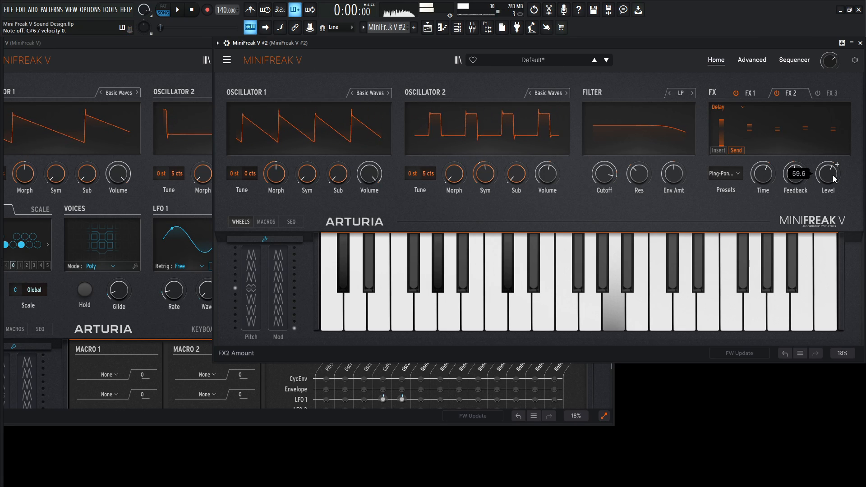
pyautogui.click(500, 60)
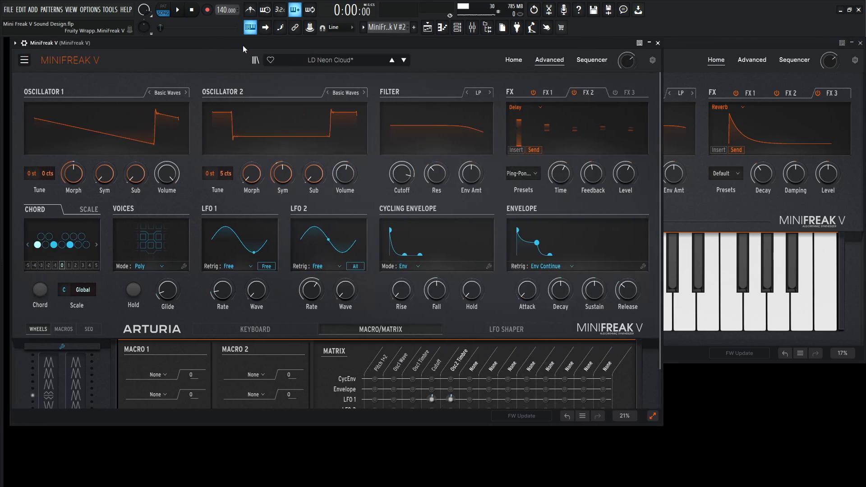
# Enable FX3 with Tape distortion on both MiniFreak V instances, switching between their windows
pyautogui.click(607, 92)
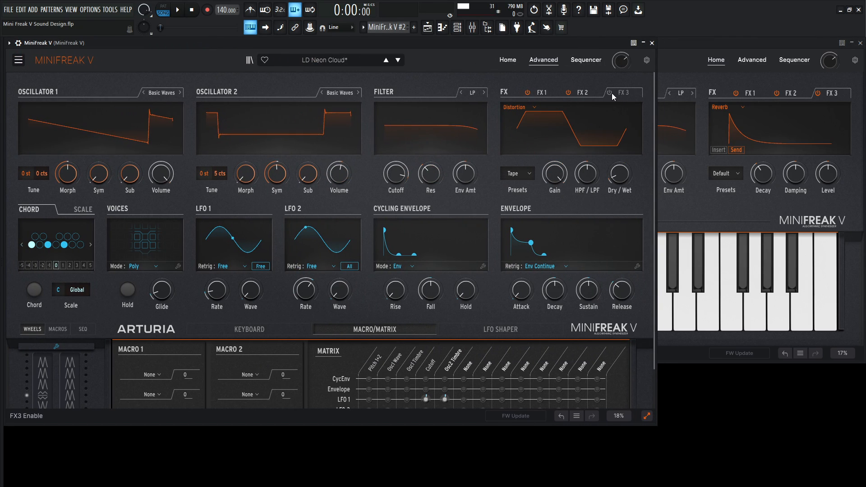
pyautogui.click(606, 92)
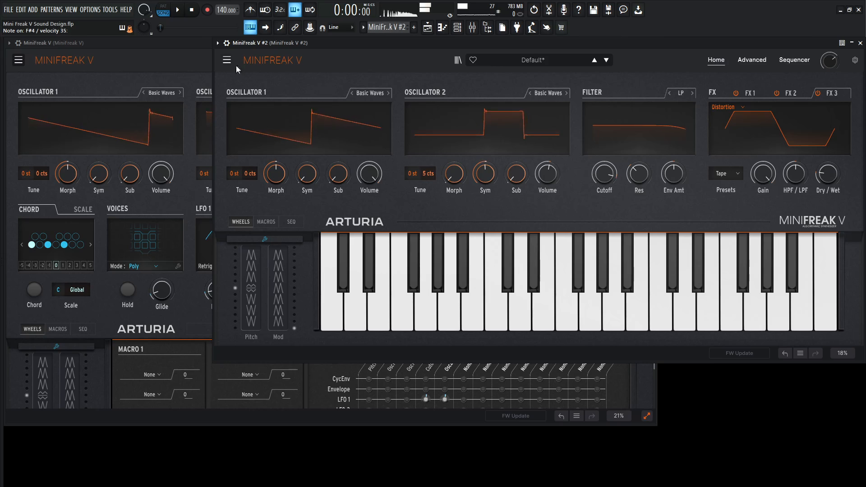
pyautogui.click(542, 61)
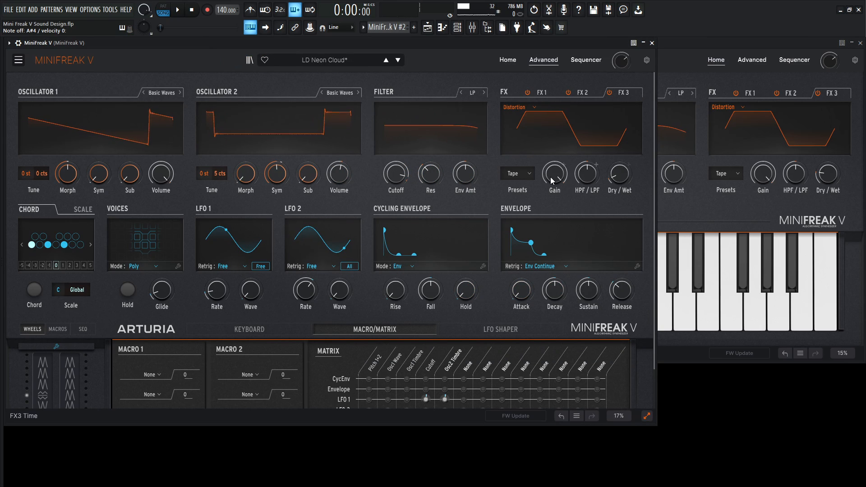
pyautogui.moveTo(586, 177)
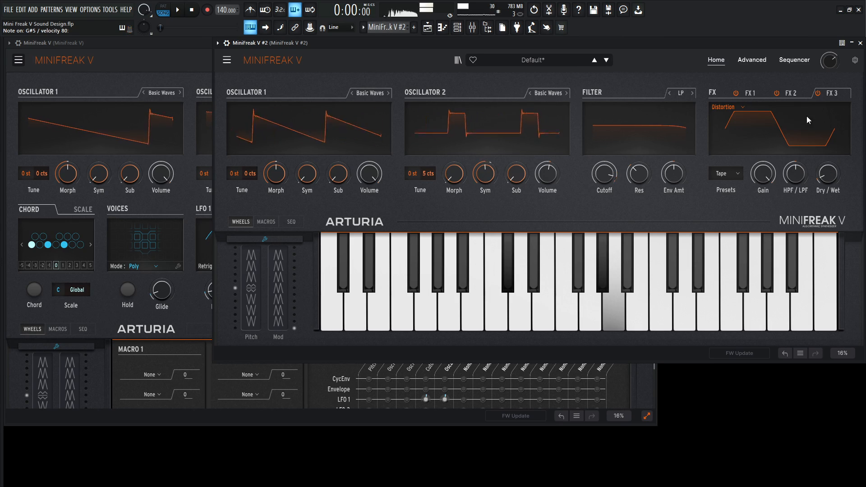
pyautogui.moveTo(817, 93)
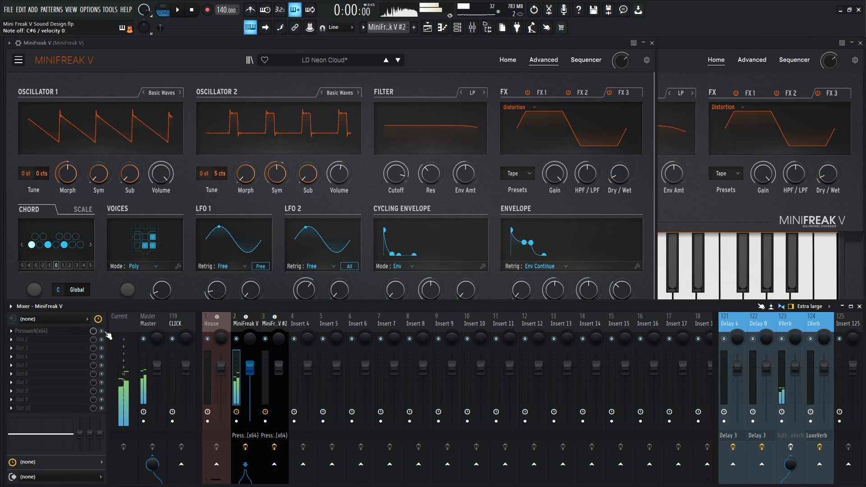
# Select the MiniFreak V #2 mixer track and open its Presswerk compressor slot
pyautogui.click(271, 323)
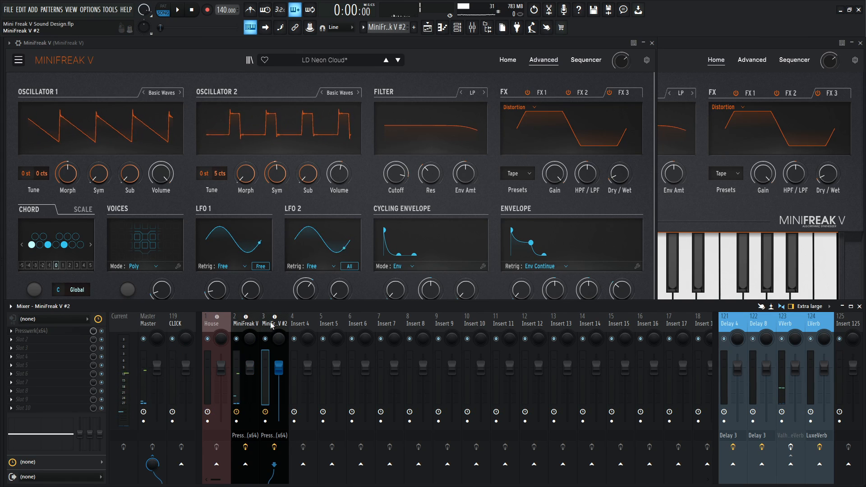
pyautogui.click(253, 331)
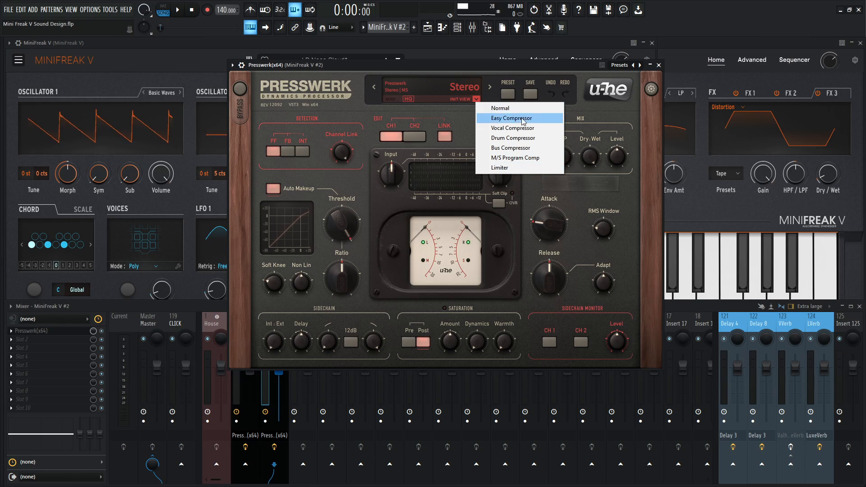
pyautogui.moveTo(529, 108)
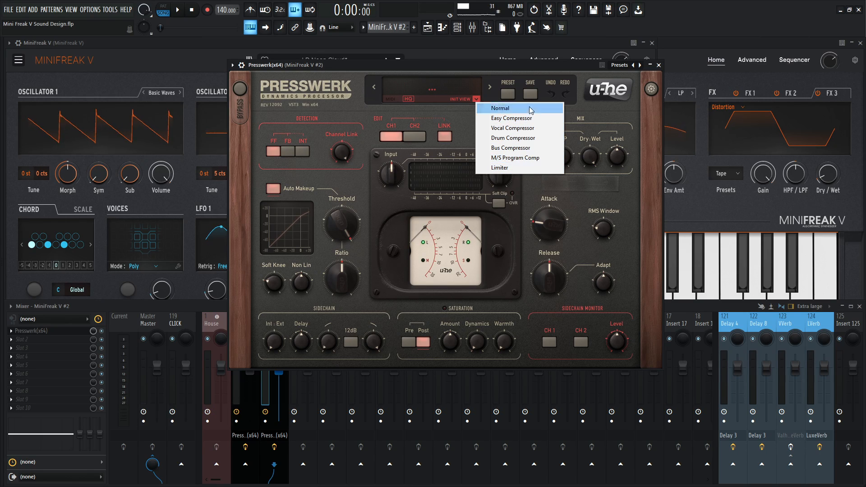
pyautogui.moveTo(530, 167)
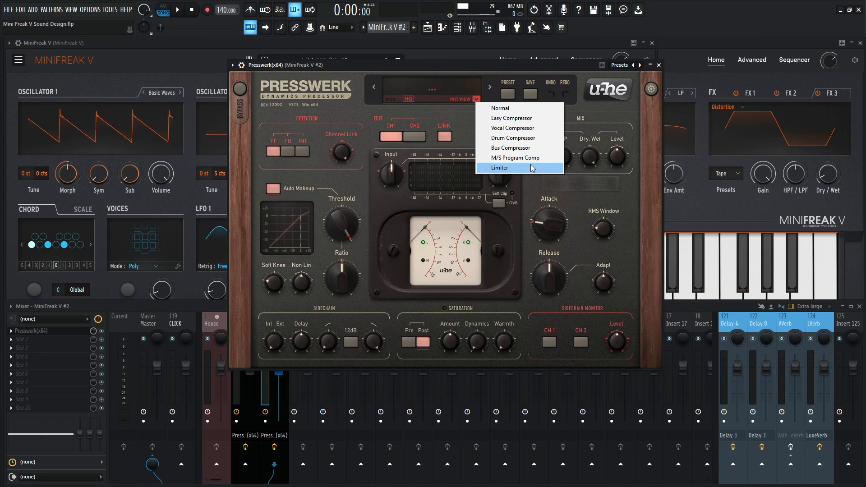
# Switch Presswerk to Easy Compressor with Soft Clip on, compare bypassed, and lower the threshold near -27.7 dB
pyautogui.click(511, 117)
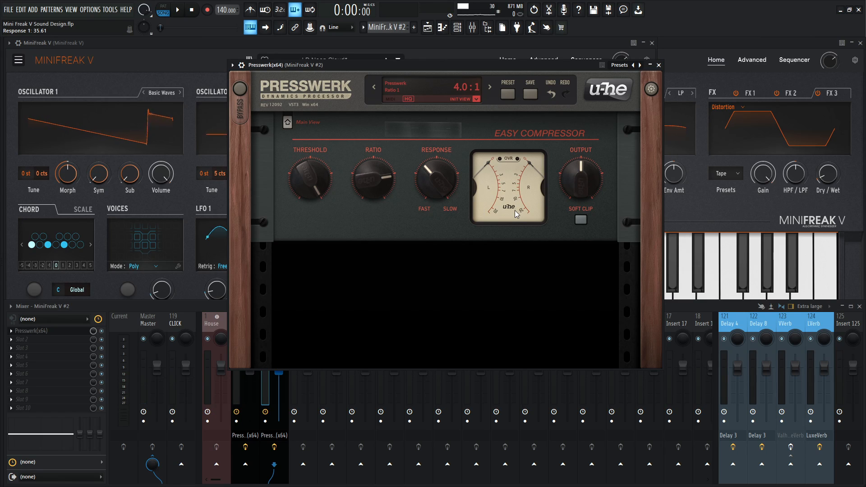
pyautogui.click(580, 220)
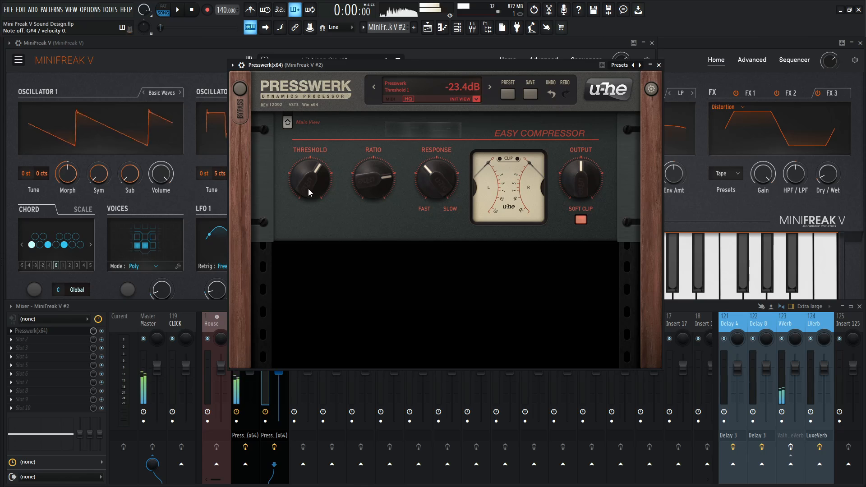
pyautogui.click(240, 91)
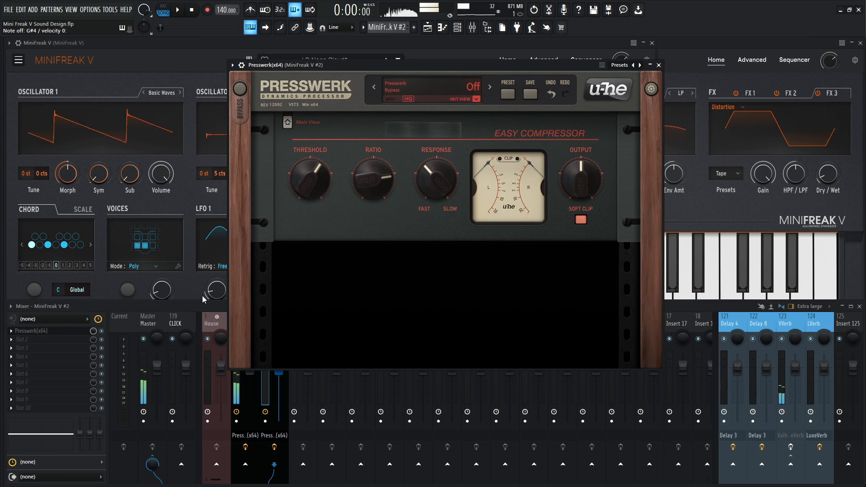
pyautogui.click(658, 65)
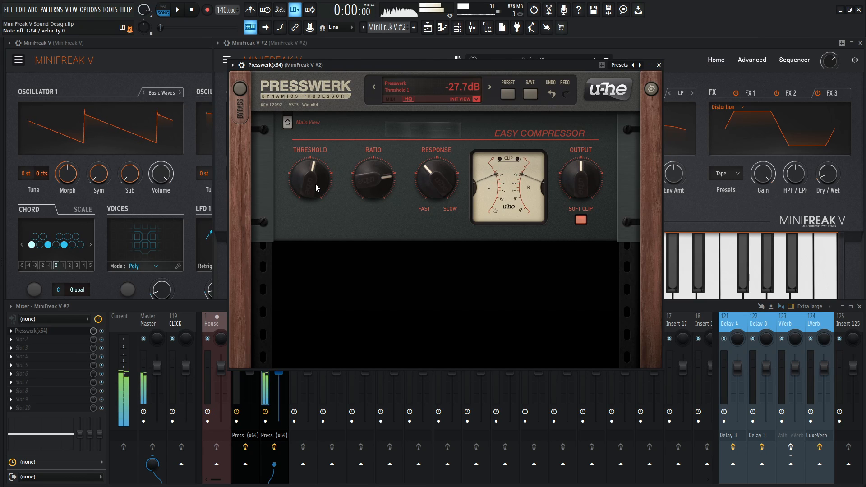
pyautogui.moveTo(309, 177); pyautogui.dragTo(312, 171)
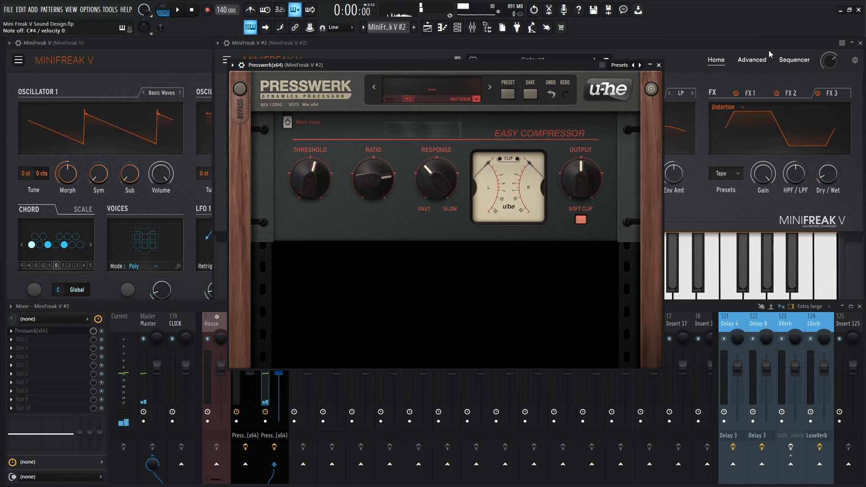
# Bring MiniFreak V #2 forward and audition it with FX3 Tape distortion toggled off and back on
pyautogui.click(658, 65)
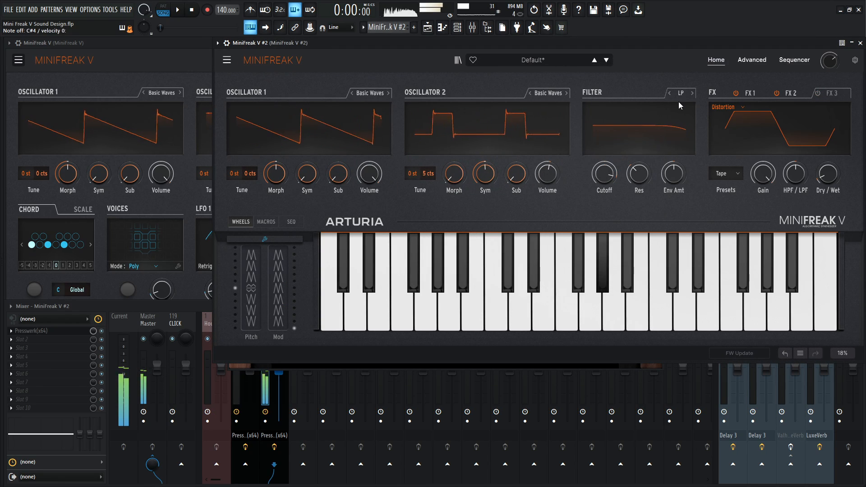
pyautogui.click(610, 309)
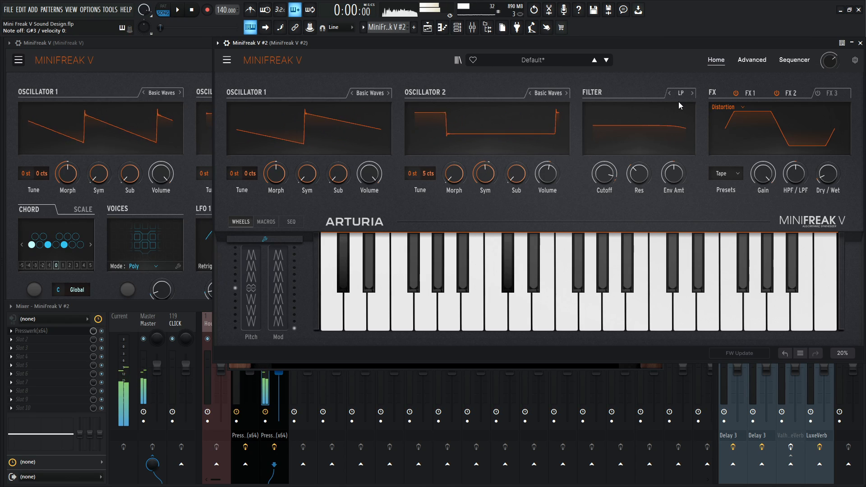
pyautogui.moveTo(822, 101)
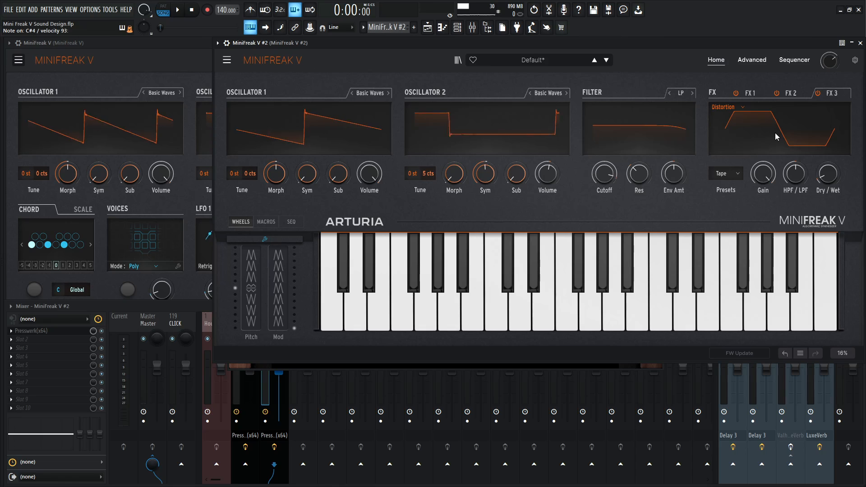
pyautogui.click(448, 309)
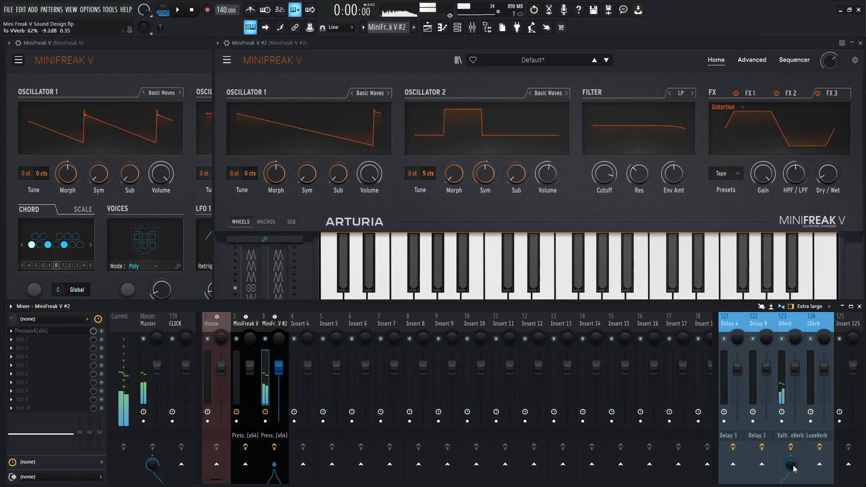
# Turn the MiniFreak V #2 send to the VVerb reverb up to about 62% (-9.2 dB)
pyautogui.click(177, 10)
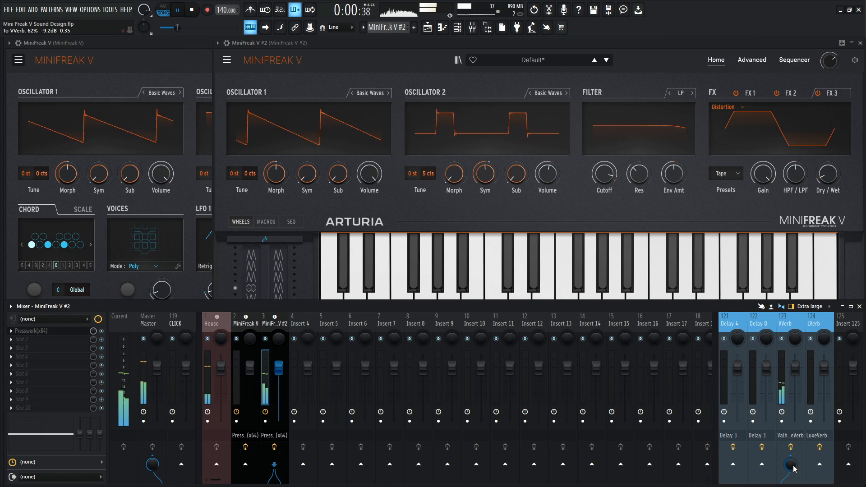
pyautogui.click(192, 9)
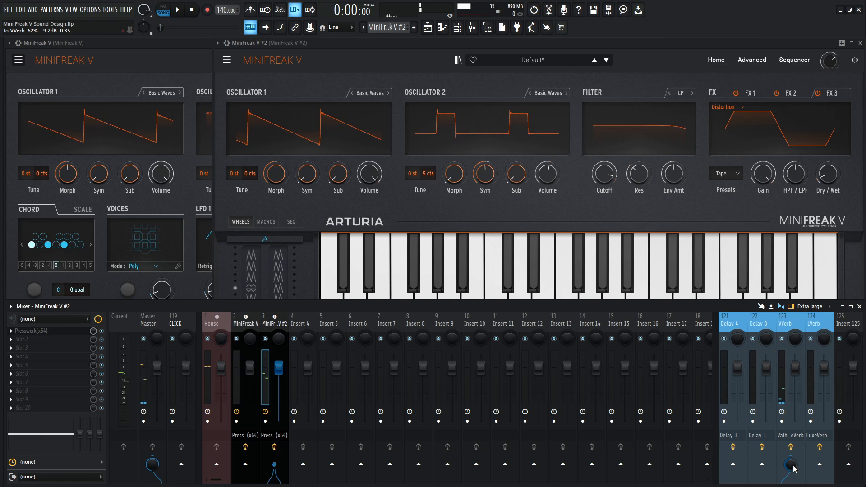